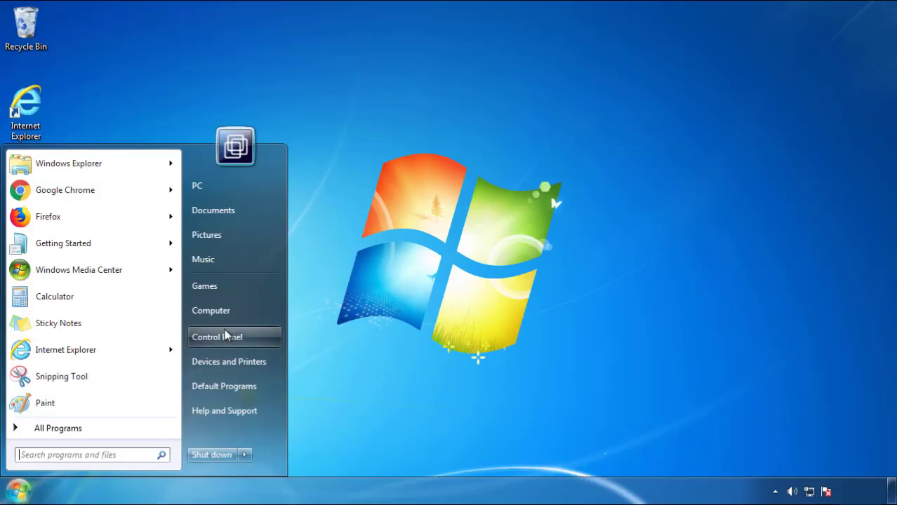
Uninstall SearchMine 2.00 from Programs and Features, sorted by install date, then close the list
{"action": "left_click", "coordinate": [217, 337]}
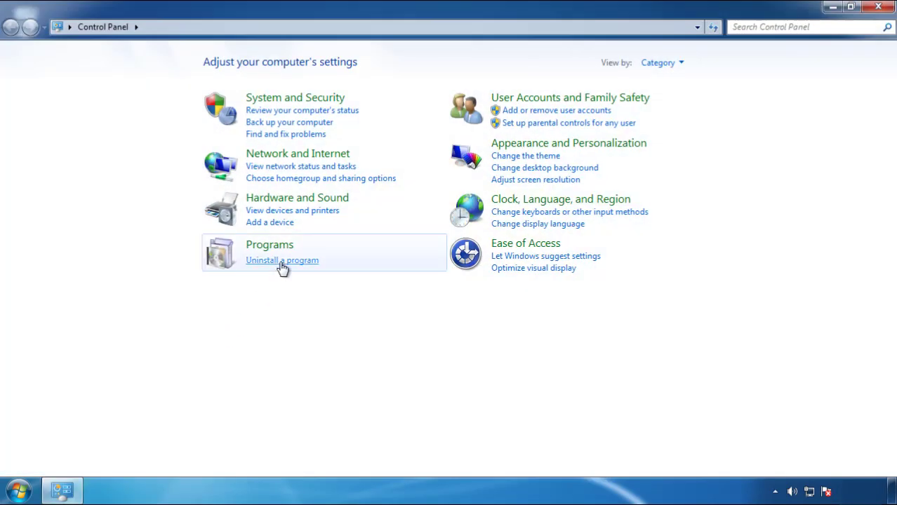
{"action": "left_click", "coordinate": [282, 260]}
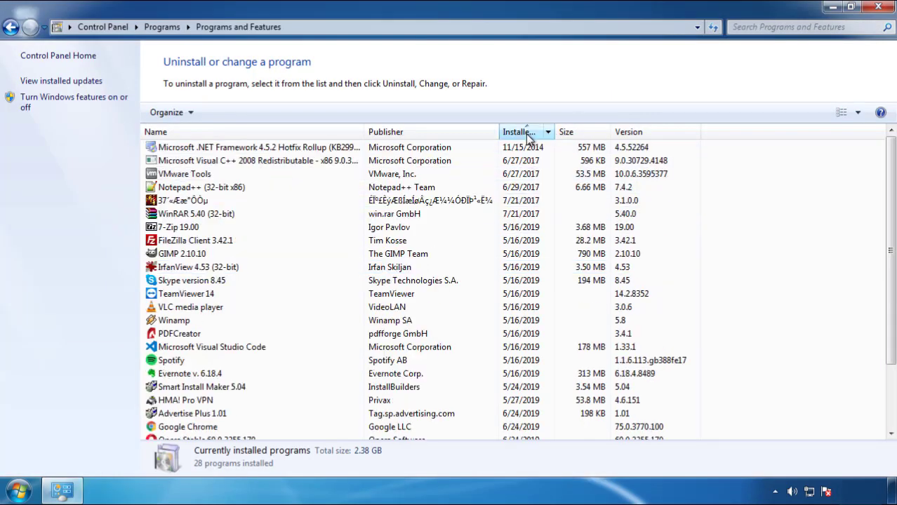
{"action": "left_click", "coordinate": [524, 132]}
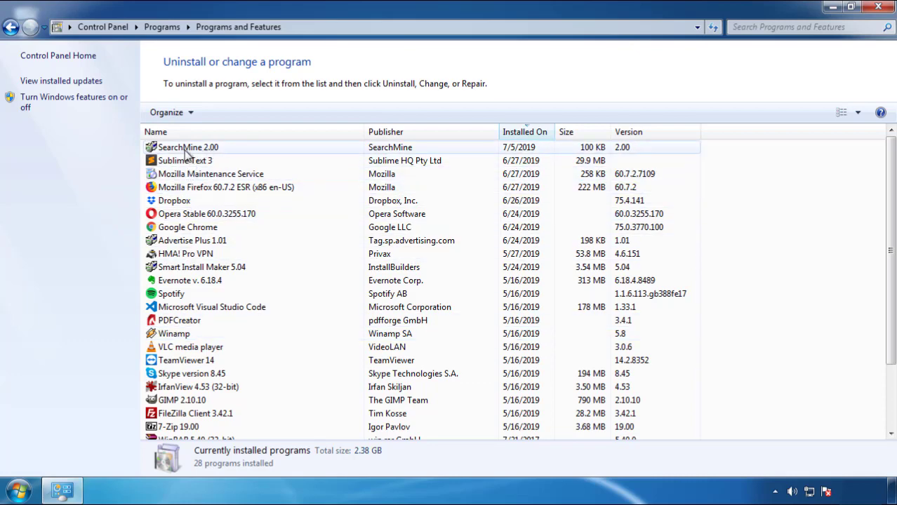
{"action": "left_click", "coordinate": [222, 112]}
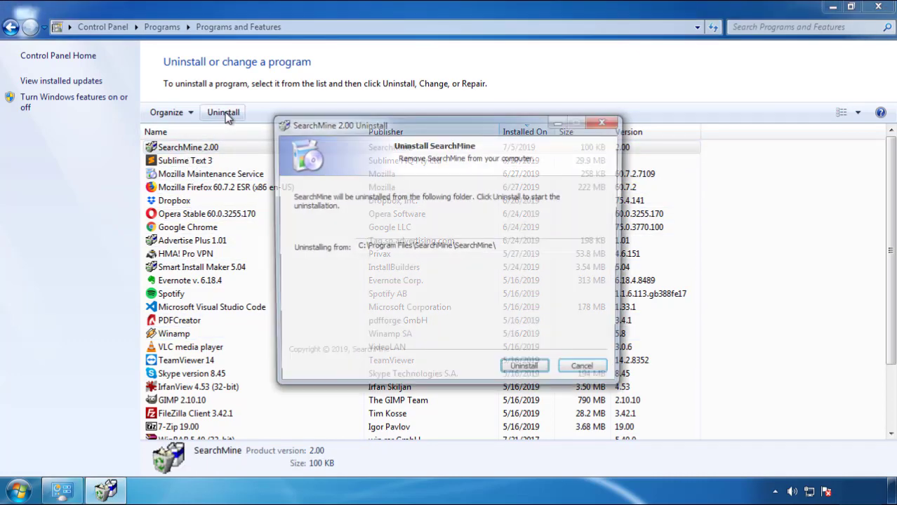
{"action": "left_click", "coordinate": [523, 366]}
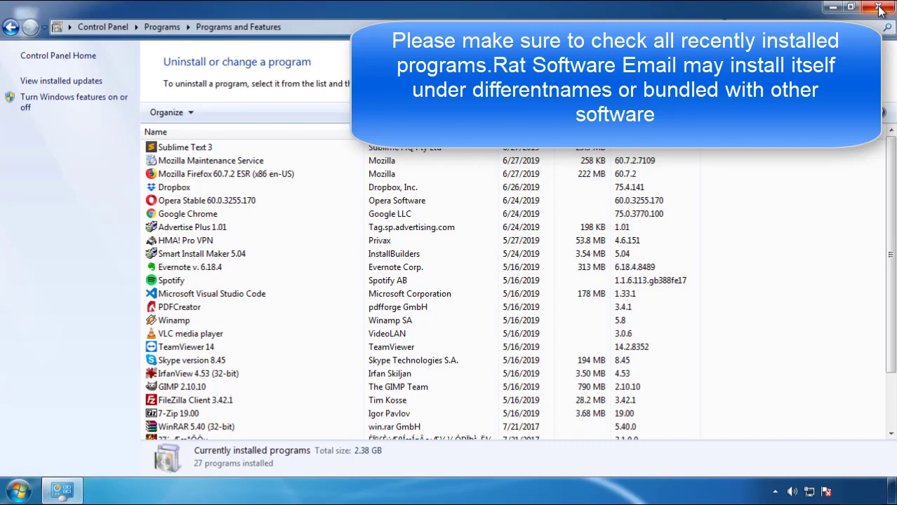
{"action": "left_click", "coordinate": [880, 8]}
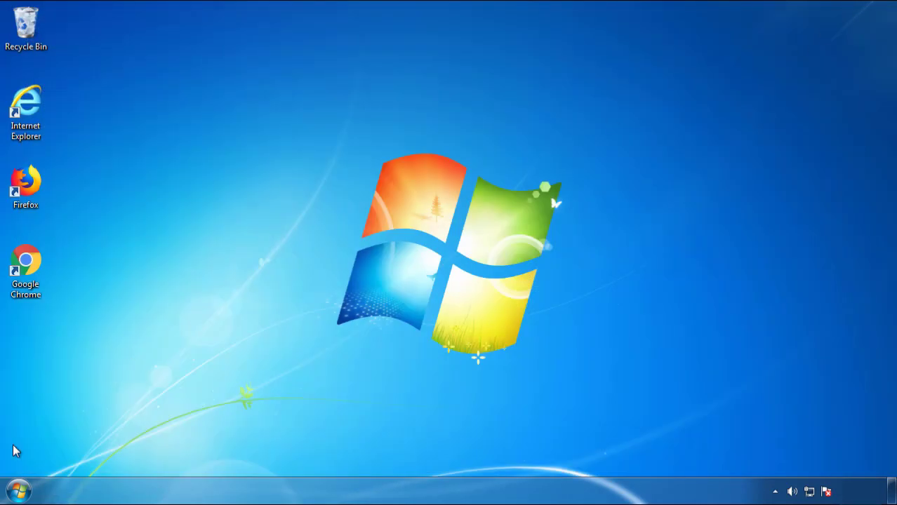
Restart Windows and boot into Safe Mode
{"action": "left_click", "coordinate": [245, 455]}
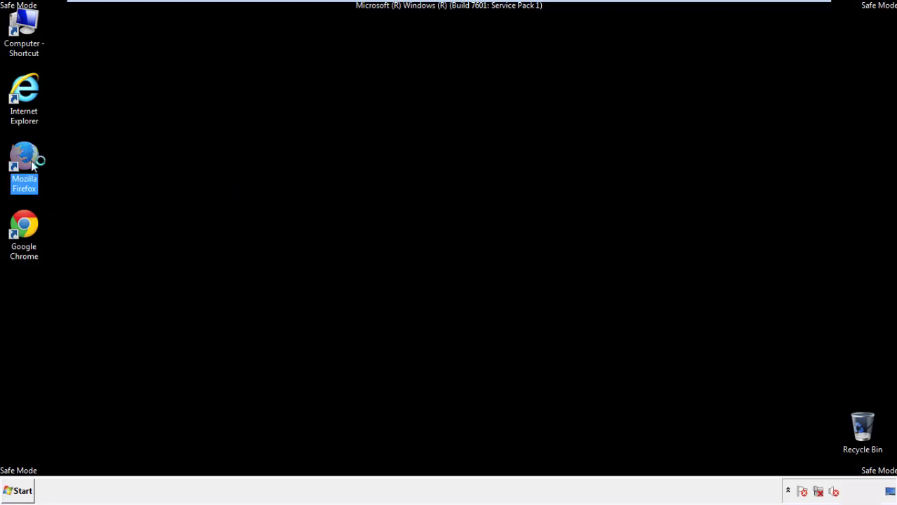
Launch Firefox, decline the default-browser prompt and keep the menu bar visible
{"action": "double_click", "coordinate": [24, 158]}
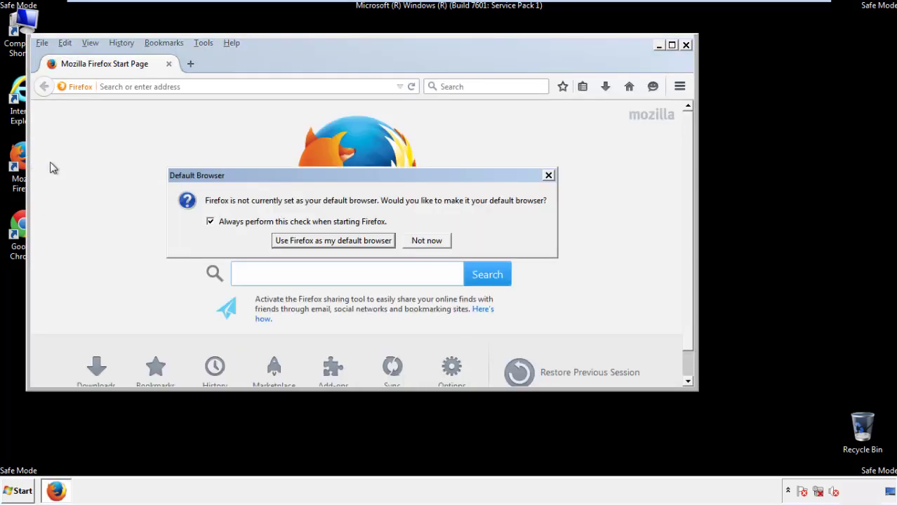
{"action": "left_click", "coordinate": [426, 240]}
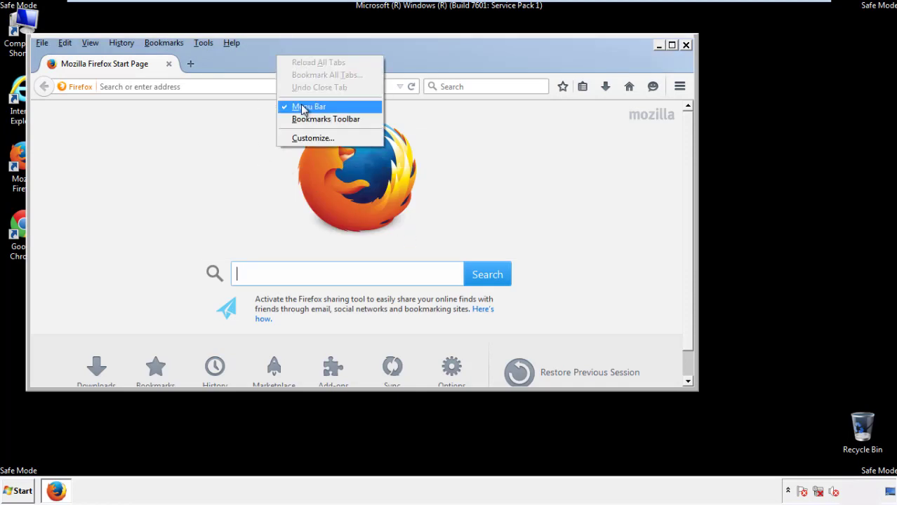
{"action": "left_click", "coordinate": [308, 106]}
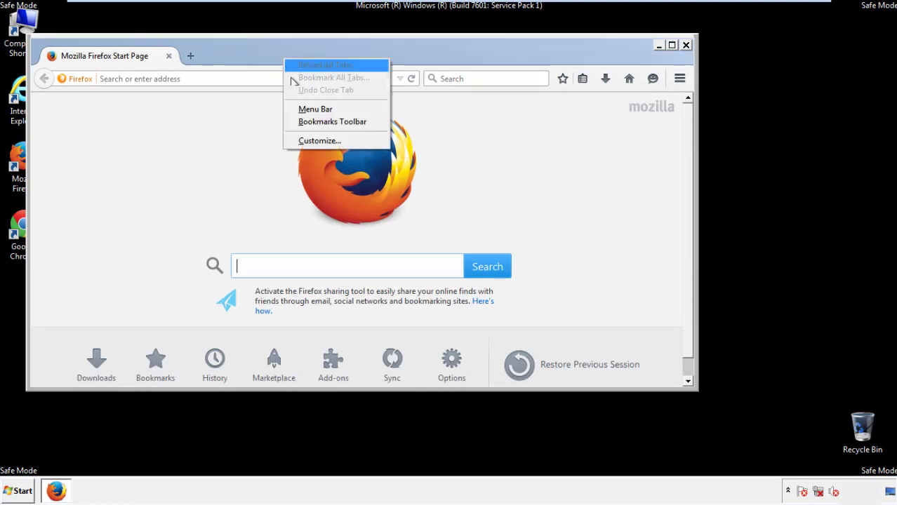
{"action": "left_click", "coordinate": [315, 109]}
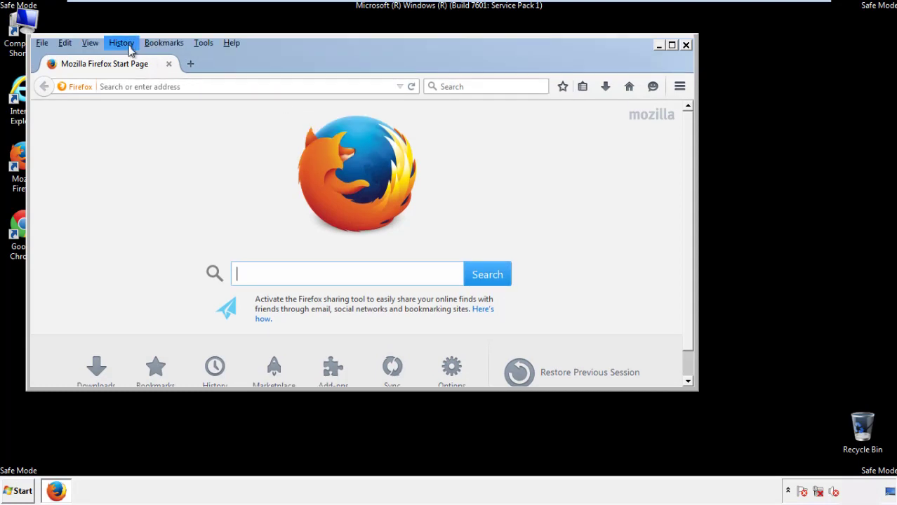
Clear Firefox's recent history for Everything, including Site Preferences
{"action": "left_click", "coordinate": [122, 42]}
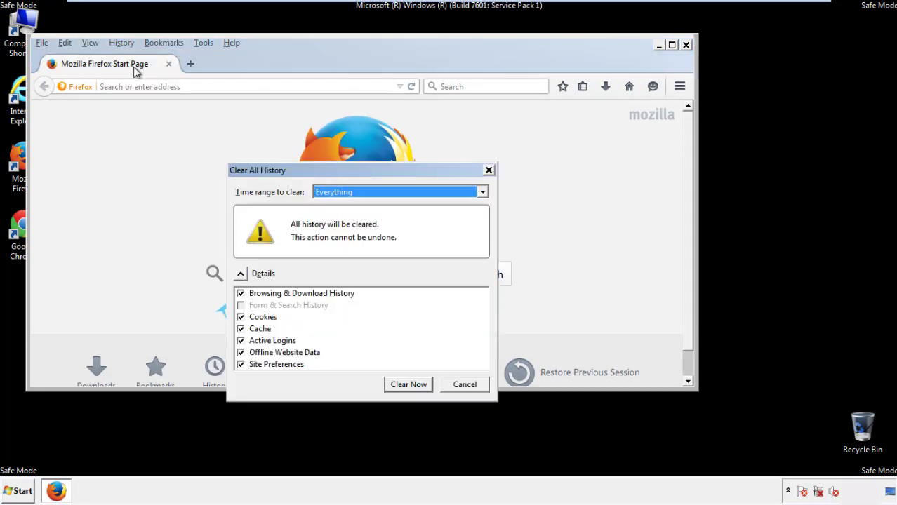
{"action": "left_click", "coordinate": [398, 191]}
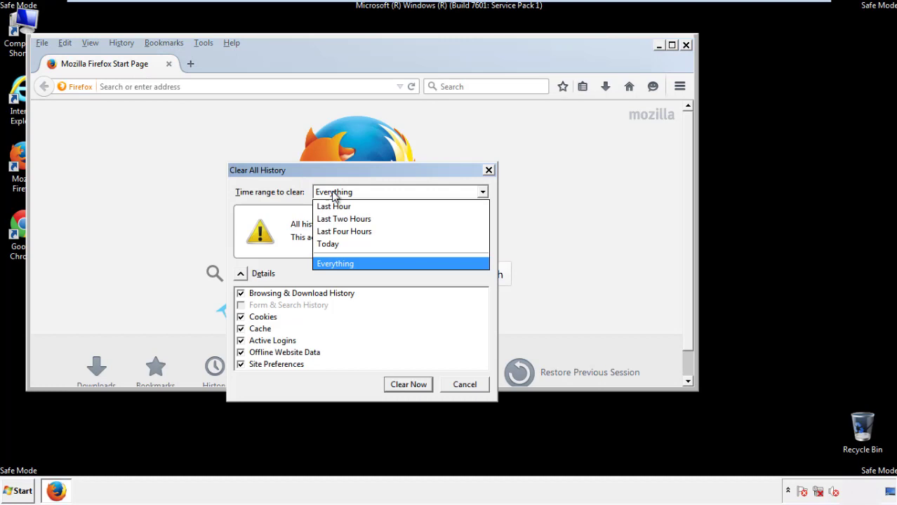
{"action": "left_click", "coordinate": [334, 263]}
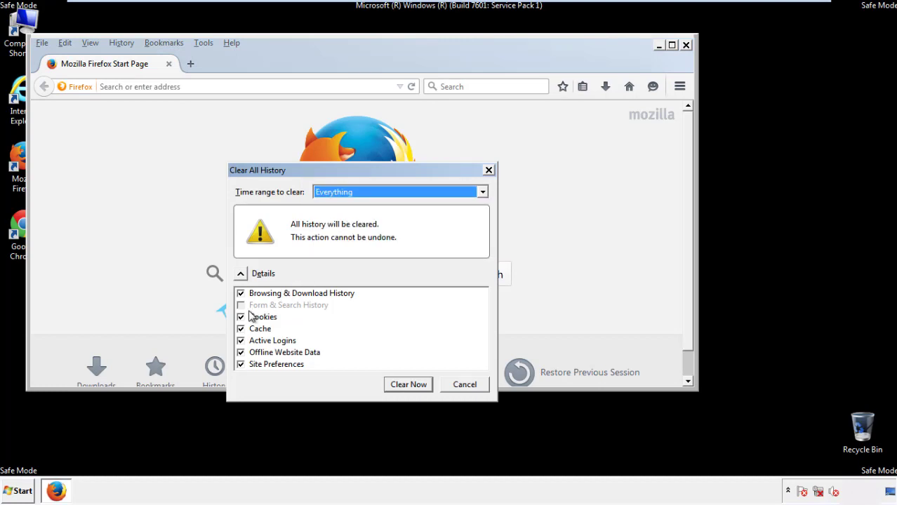
{"action": "left_click", "coordinate": [241, 364]}
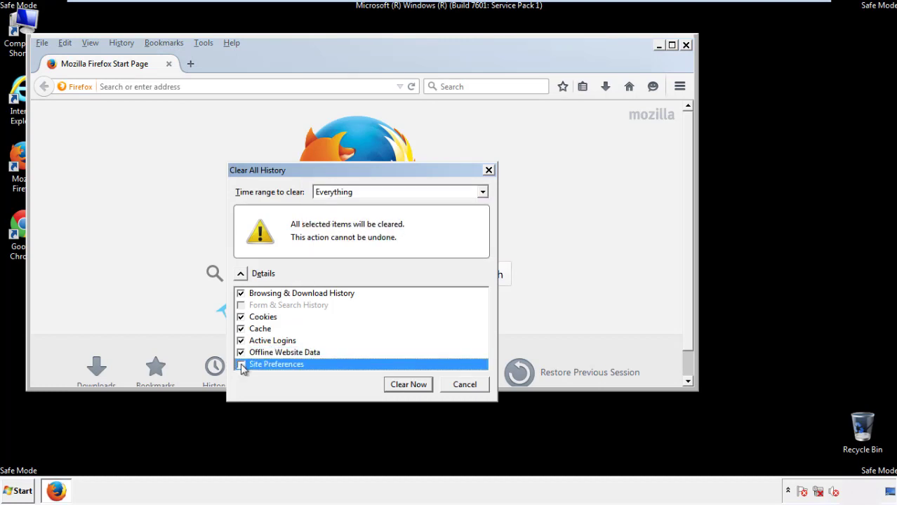
{"action": "left_click", "coordinate": [240, 364]}
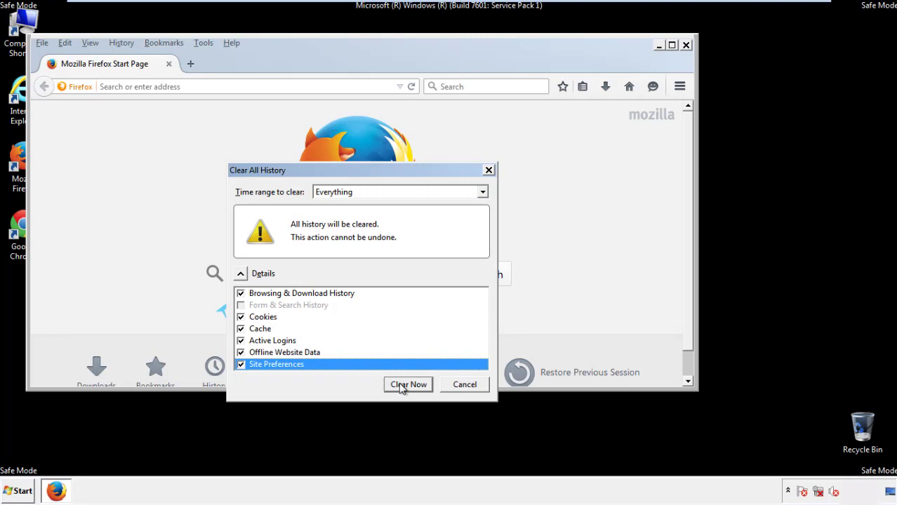
{"action": "left_click", "coordinate": [408, 385]}
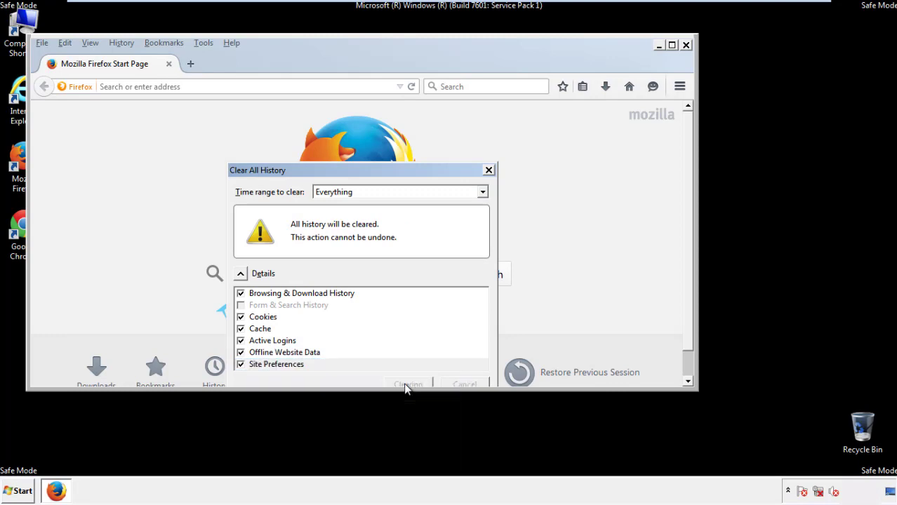
{"action": "left_click", "coordinate": [408, 385]}
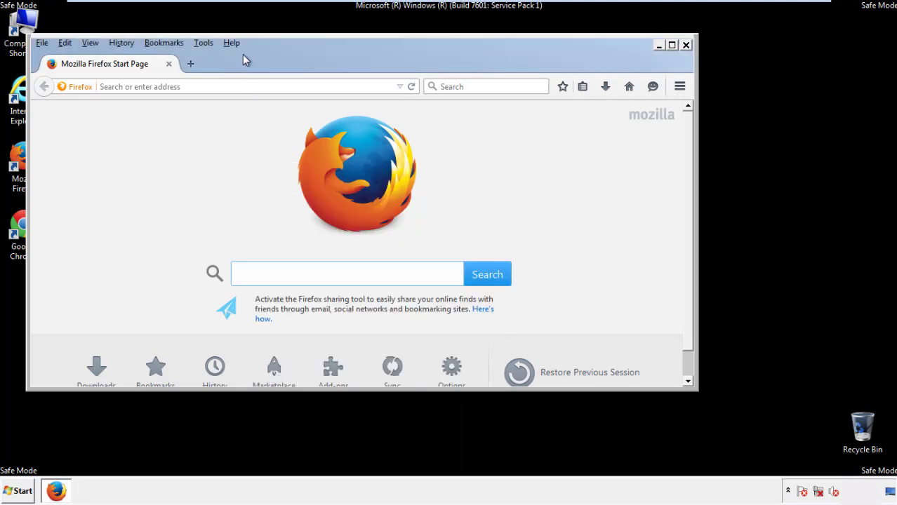
Refresh Firefox from Troubleshooting Information, finish the import, and decline the default-browser prompt
{"action": "left_click", "coordinate": [231, 43]}
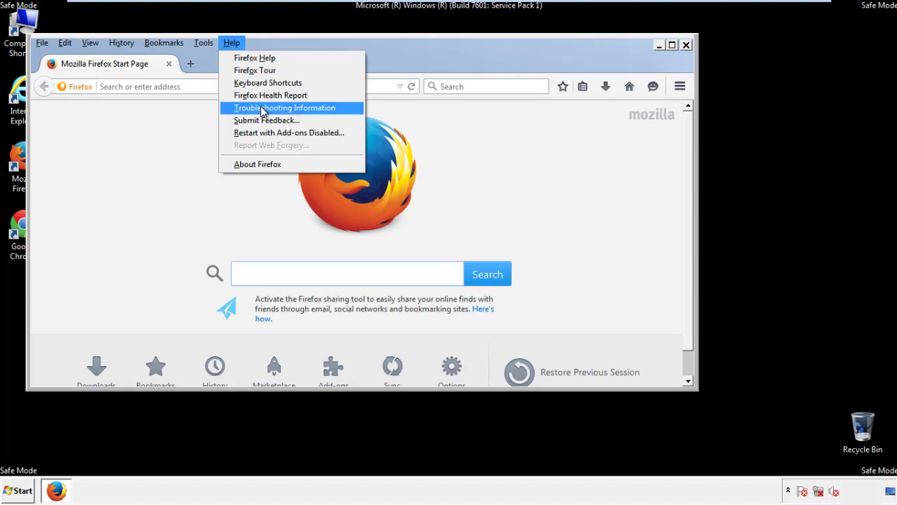
{"action": "left_click", "coordinate": [285, 108]}
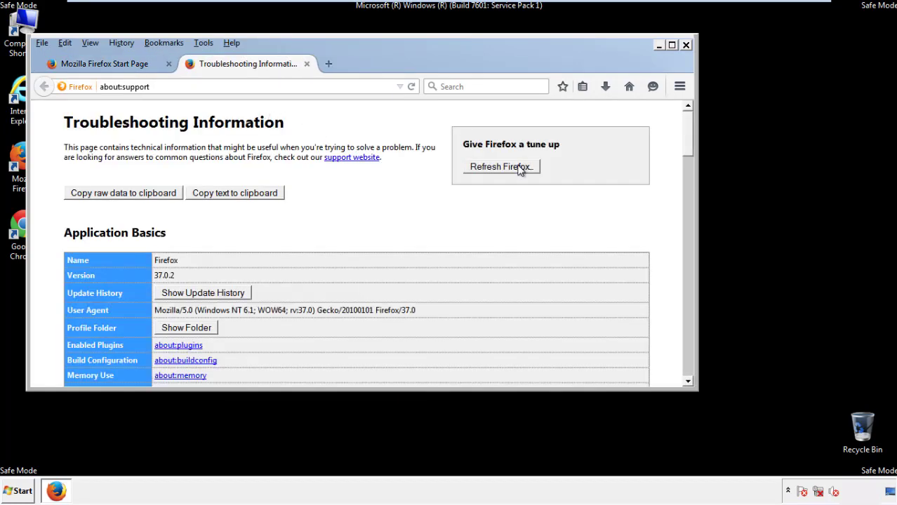
{"action": "left_click", "coordinate": [499, 166]}
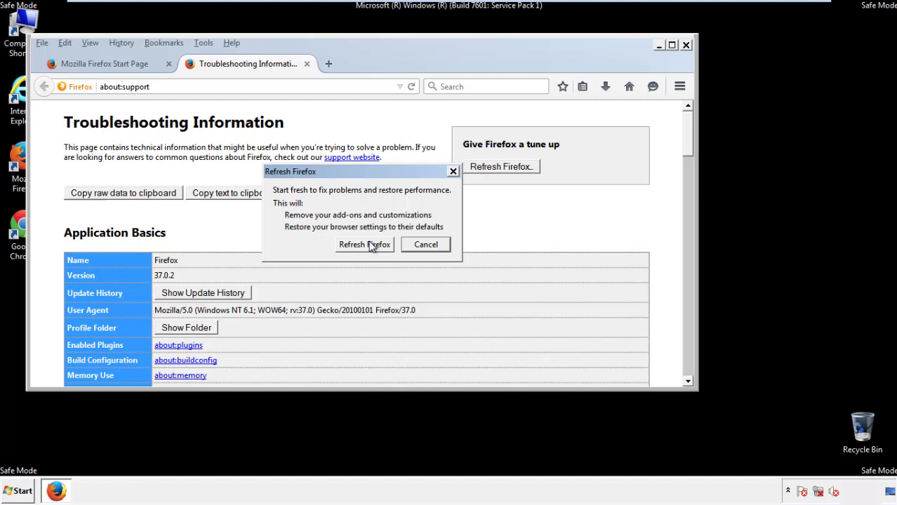
{"action": "left_click", "coordinate": [364, 244]}
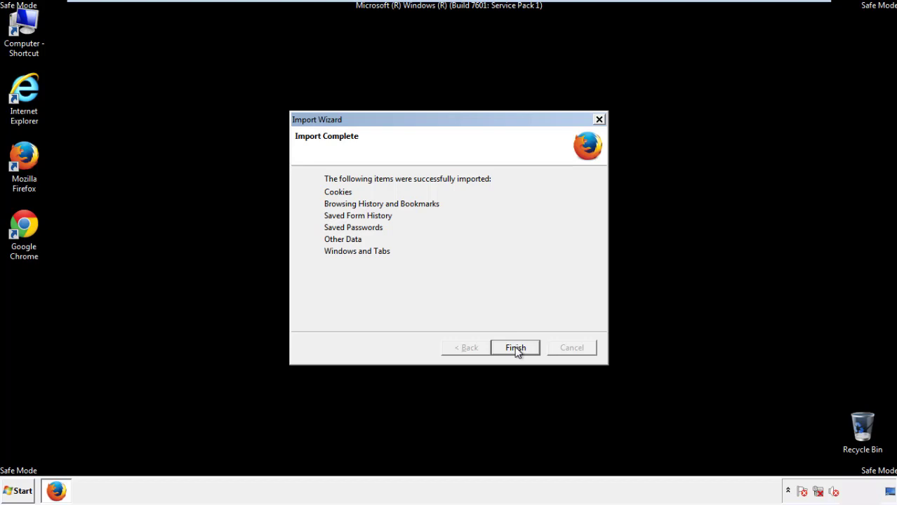
{"action": "left_click", "coordinate": [515, 348]}
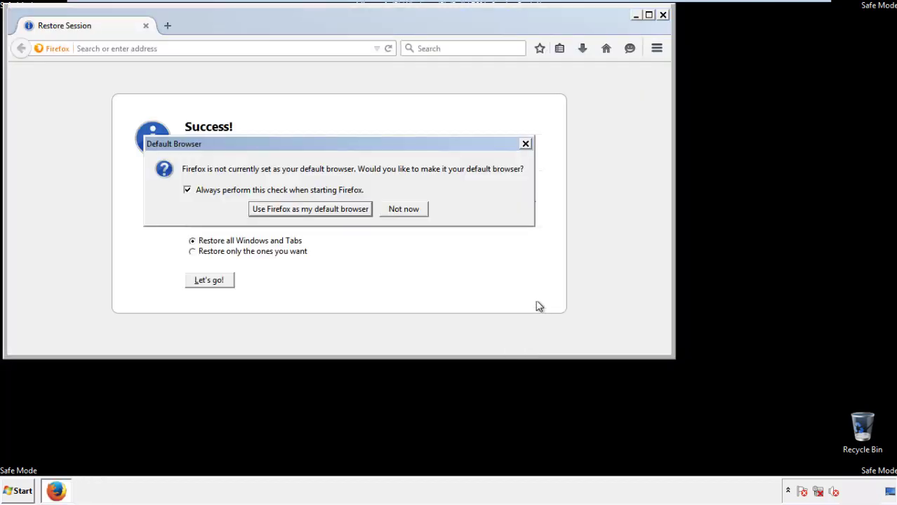
{"action": "left_click", "coordinate": [403, 208]}
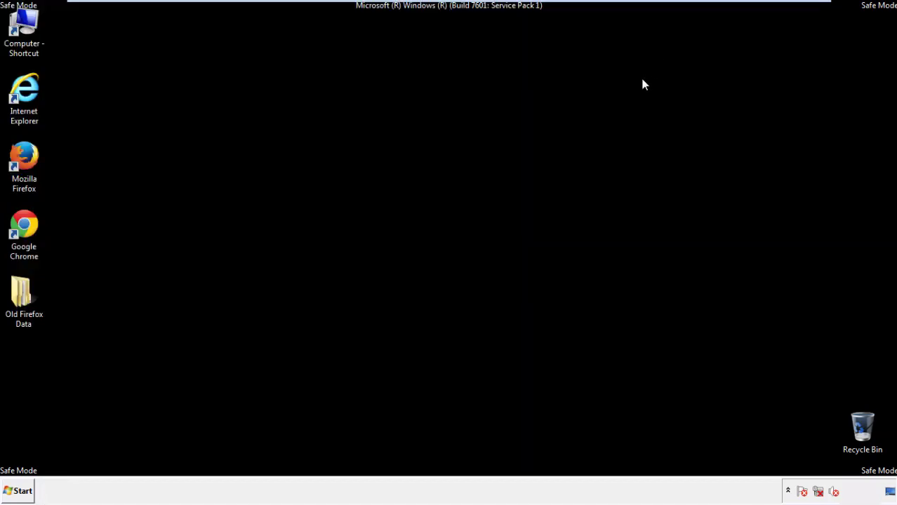
Launch Google Chrome and open the History page from Settings
{"action": "left_click", "coordinate": [24, 235]}
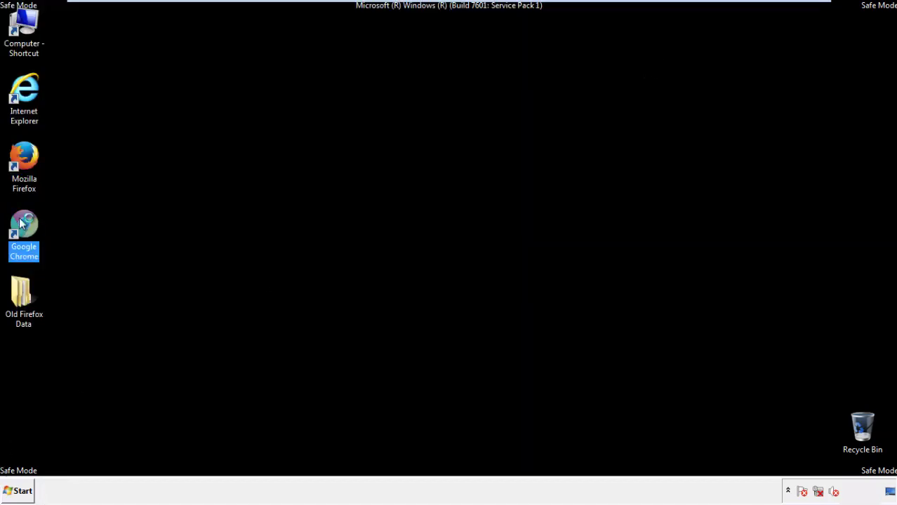
{"action": "double_click", "coordinate": [24, 225]}
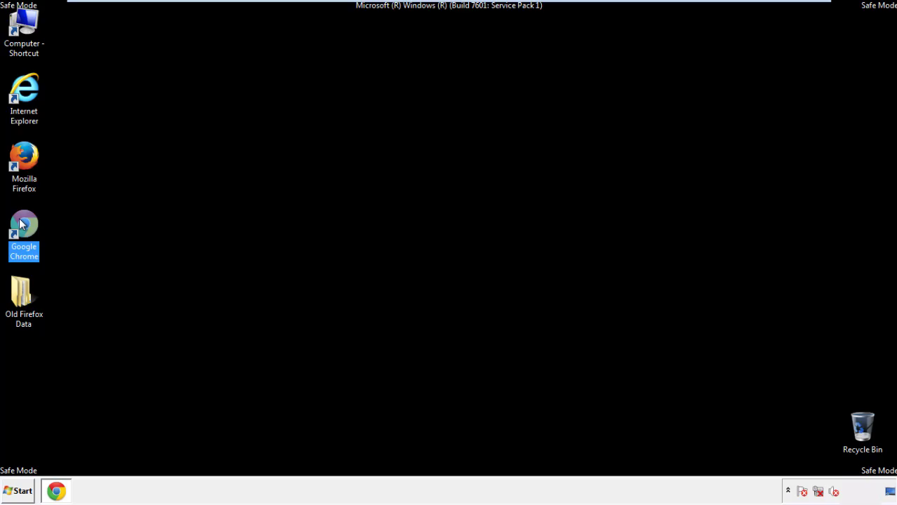
{"action": "double_click", "coordinate": [24, 232]}
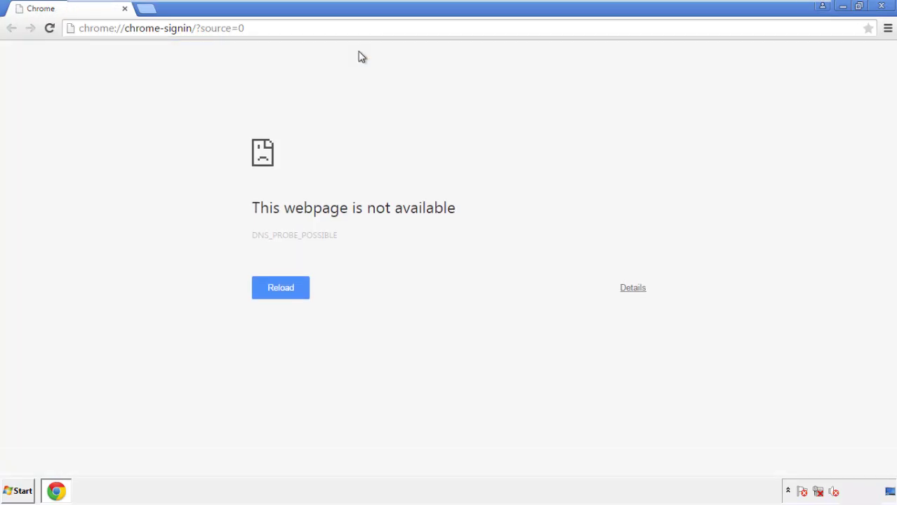
{"action": "left_click", "coordinate": [888, 28]}
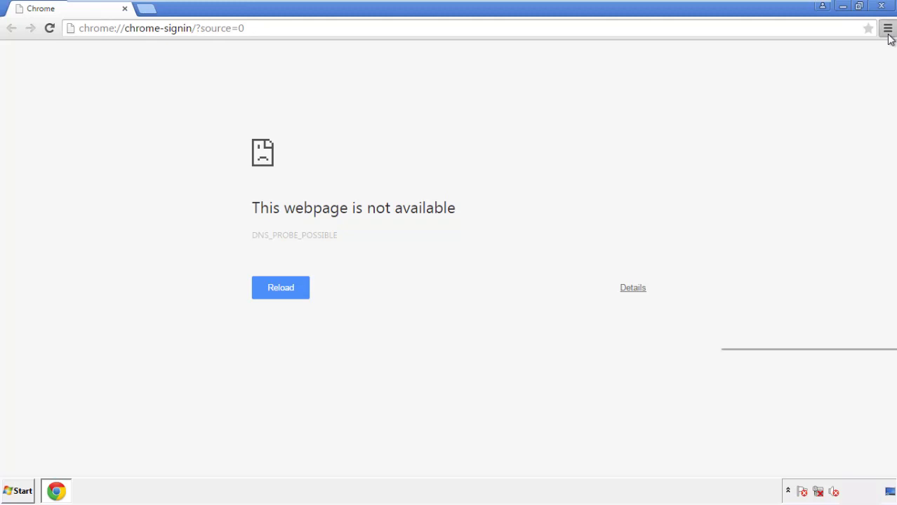
{"action": "left_click", "coordinate": [887, 28]}
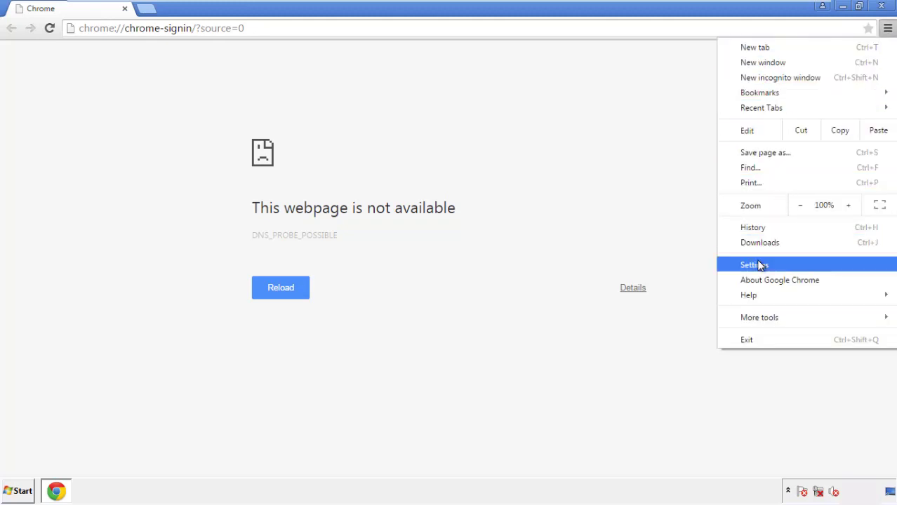
{"action": "left_click", "coordinate": [755, 264]}
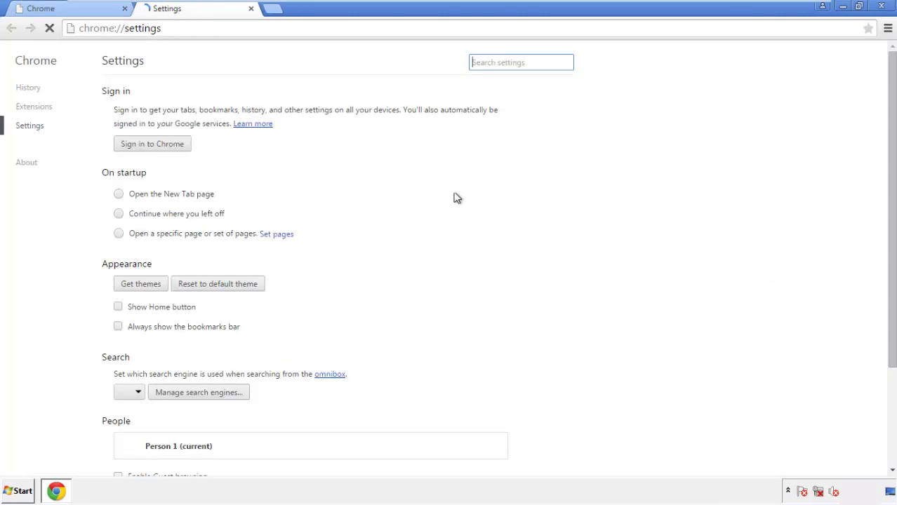
{"action": "left_click", "coordinate": [28, 87]}
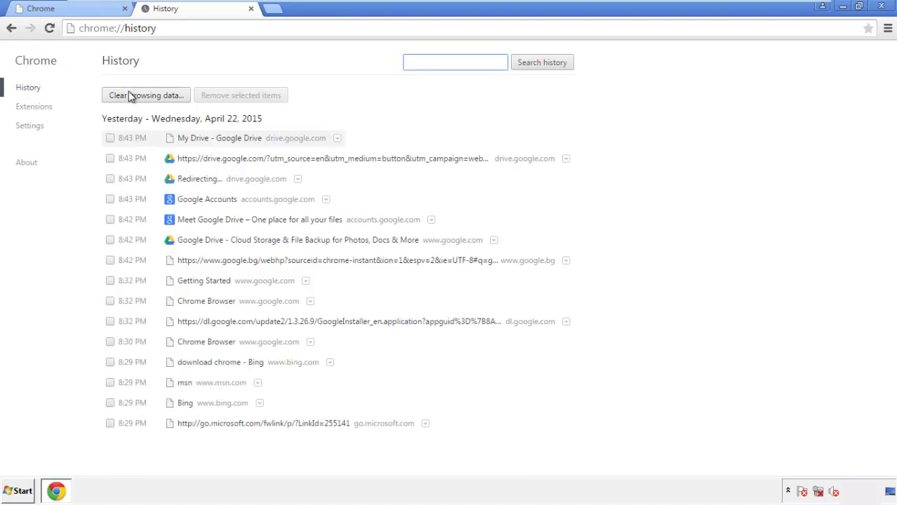
Clear Chrome's browsing data from the beginning of time
{"action": "left_click", "coordinate": [146, 95]}
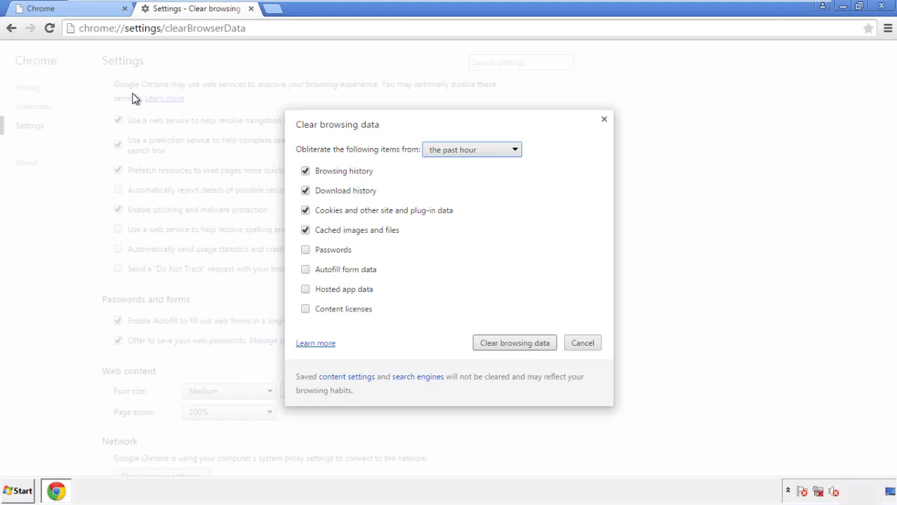
{"action": "mouse_move", "coordinate": [452, 150]}
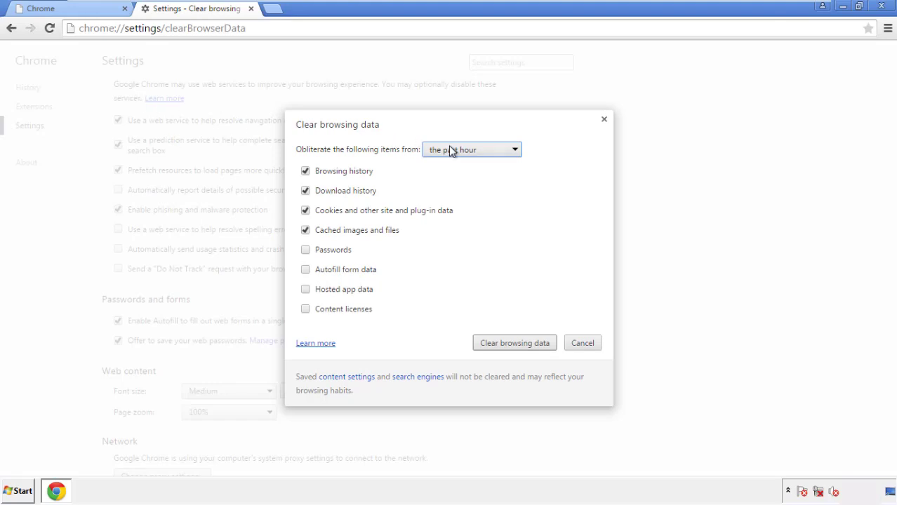
{"action": "left_click", "coordinate": [471, 149]}
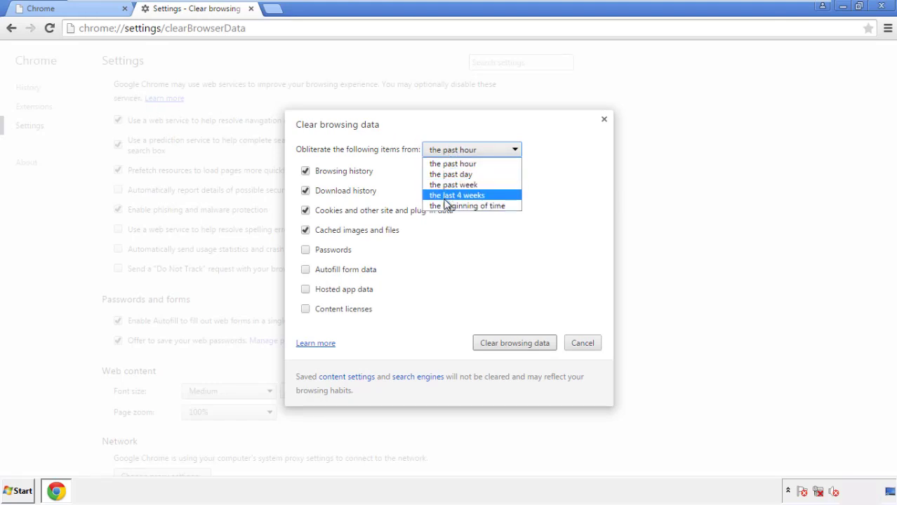
{"action": "mouse_move", "coordinate": [457, 163]}
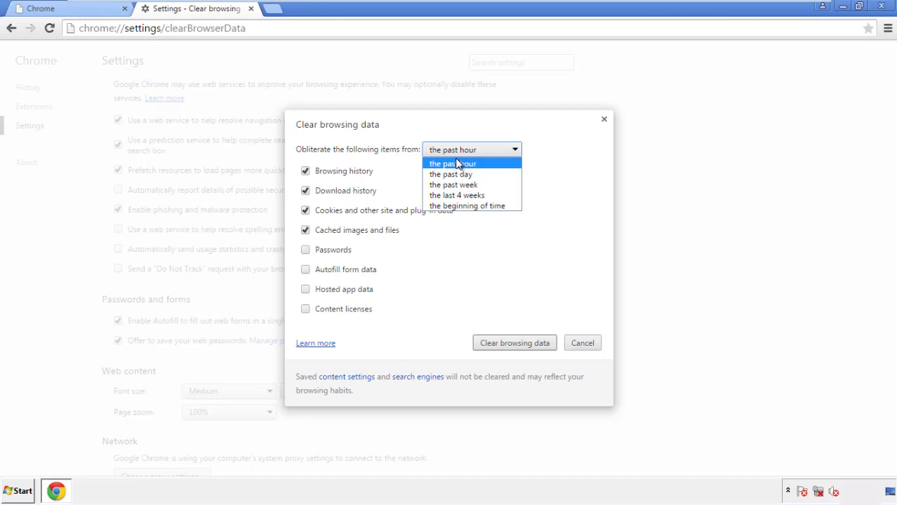
{"action": "mouse_move", "coordinate": [449, 206]}
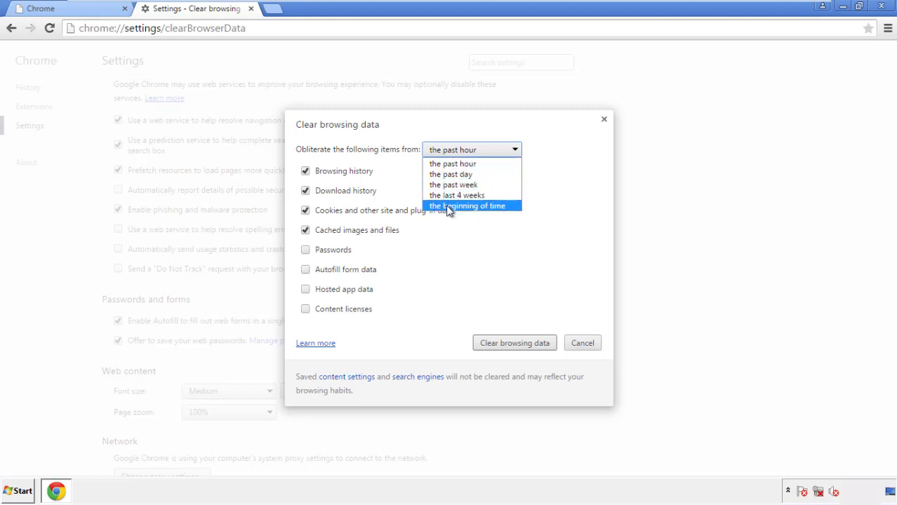
{"action": "left_click", "coordinate": [467, 206]}
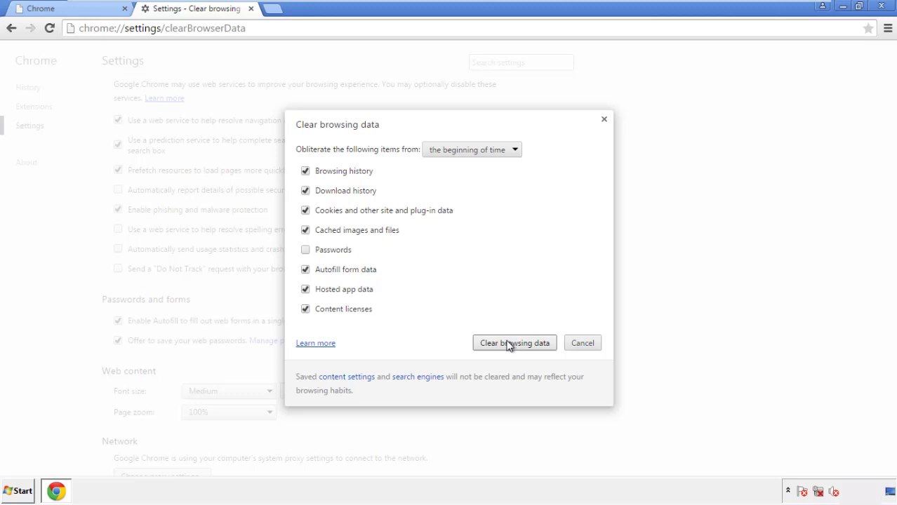
{"action": "left_click", "coordinate": [515, 344]}
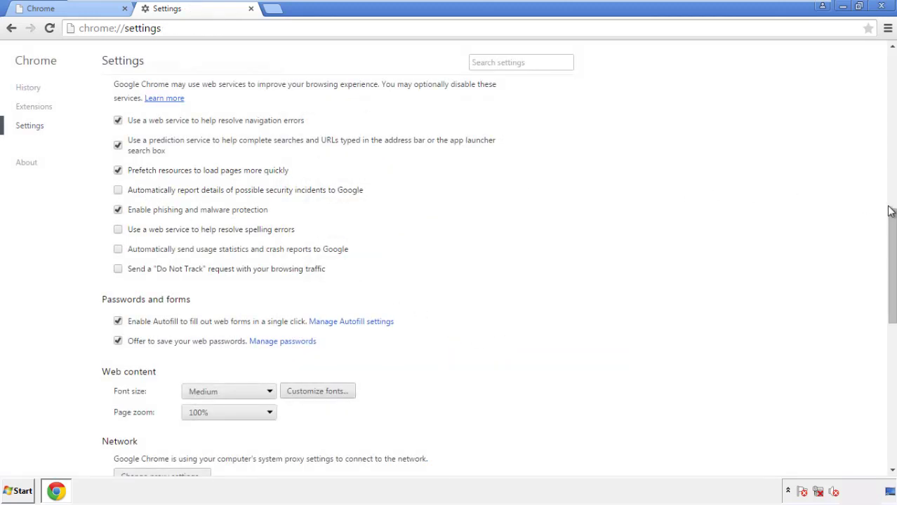
Reset Chrome's settings to their defaults and close the browser
{"action": "scroll", "scroll_direction": "down", "scroll_amount": 3}
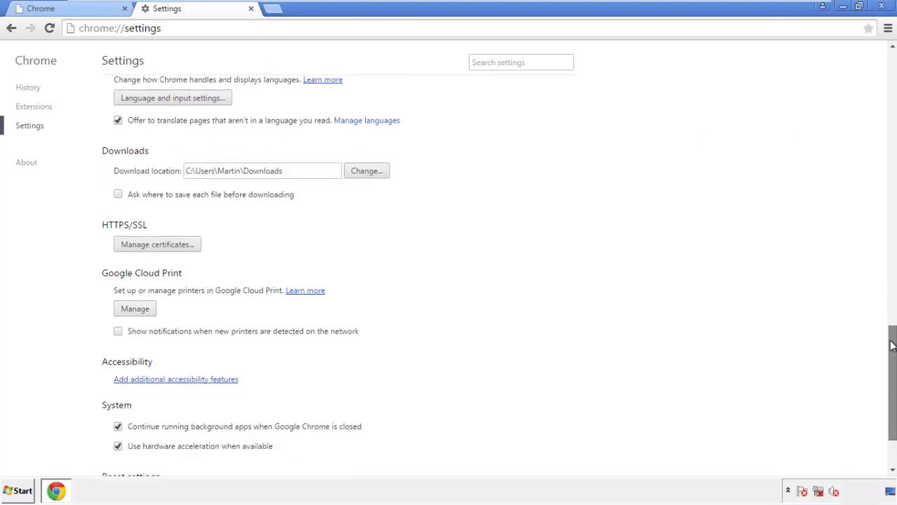
{"action": "scroll", "scroll_direction": "down", "scroll_amount": 3}
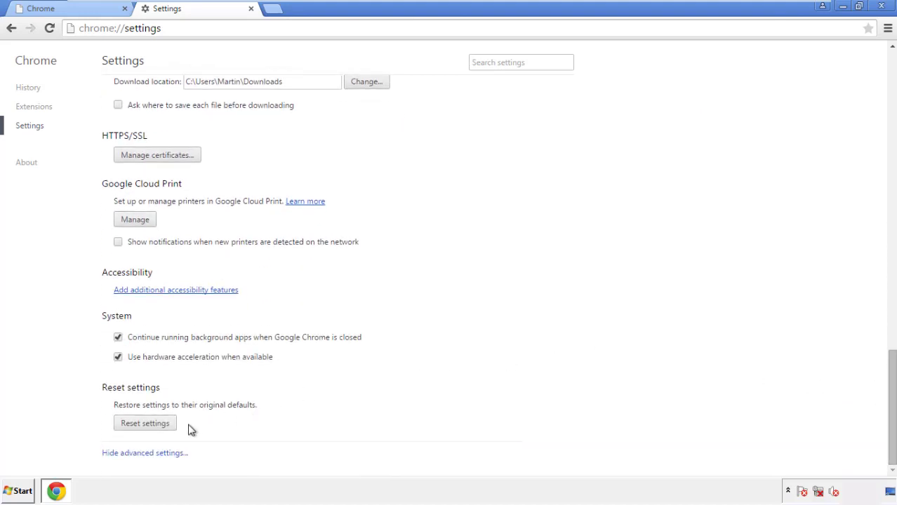
{"action": "left_click", "coordinate": [144, 423]}
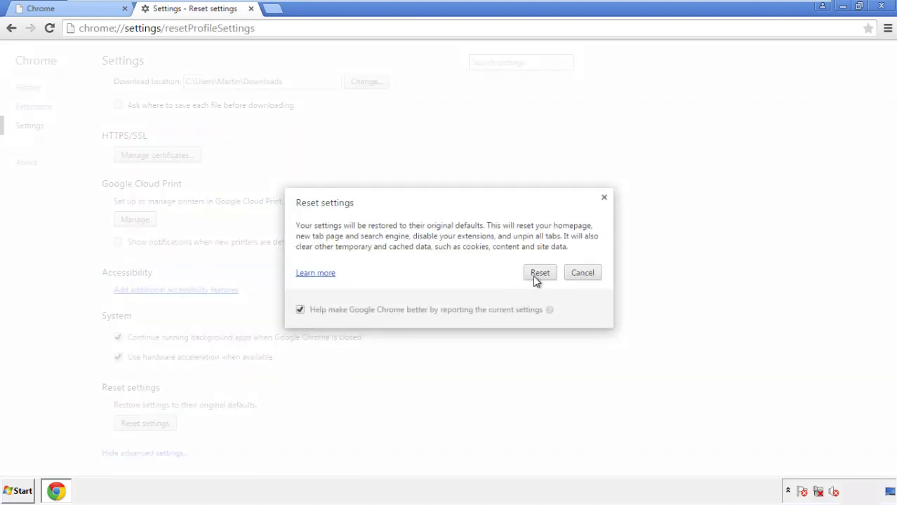
{"action": "left_click", "coordinate": [540, 272]}
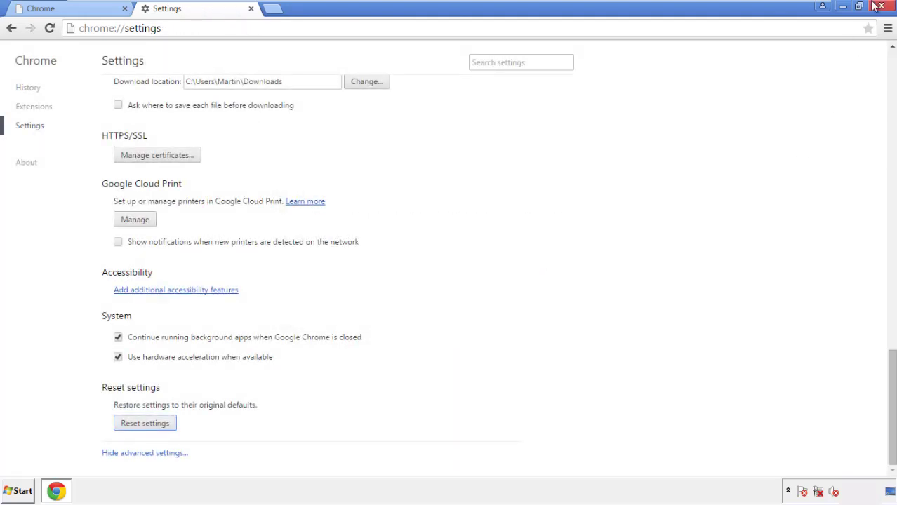
{"action": "left_click", "coordinate": [882, 7]}
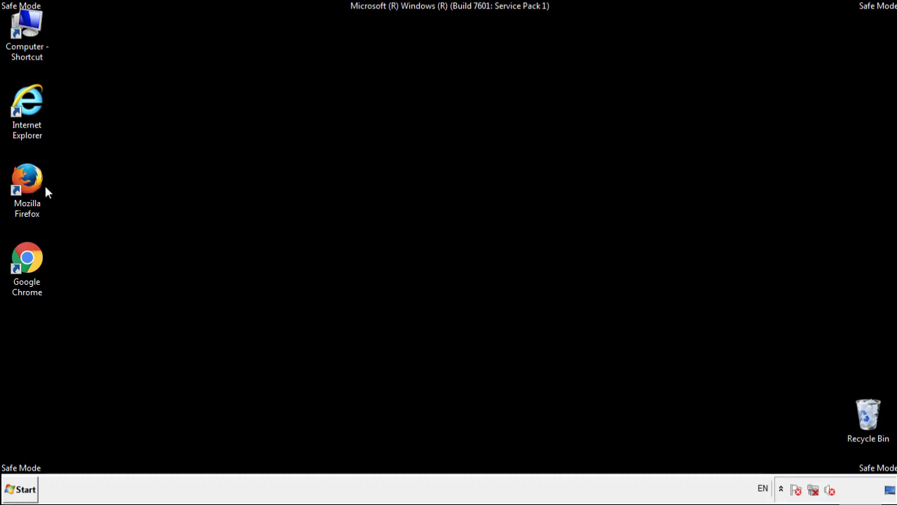
Launch Firefox and remove the Search Mine extension in the Add-ons Manager
{"action": "double_click", "coordinate": [27, 178]}
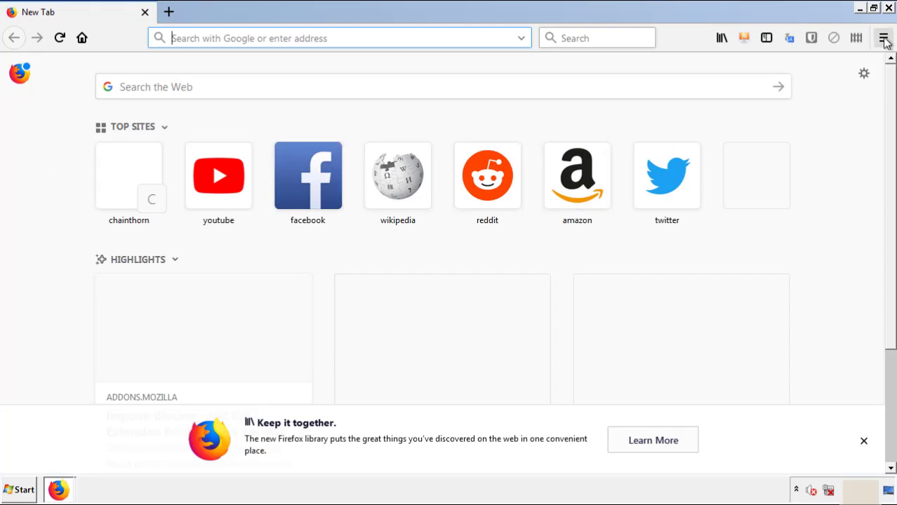
{"action": "left_click", "coordinate": [884, 38]}
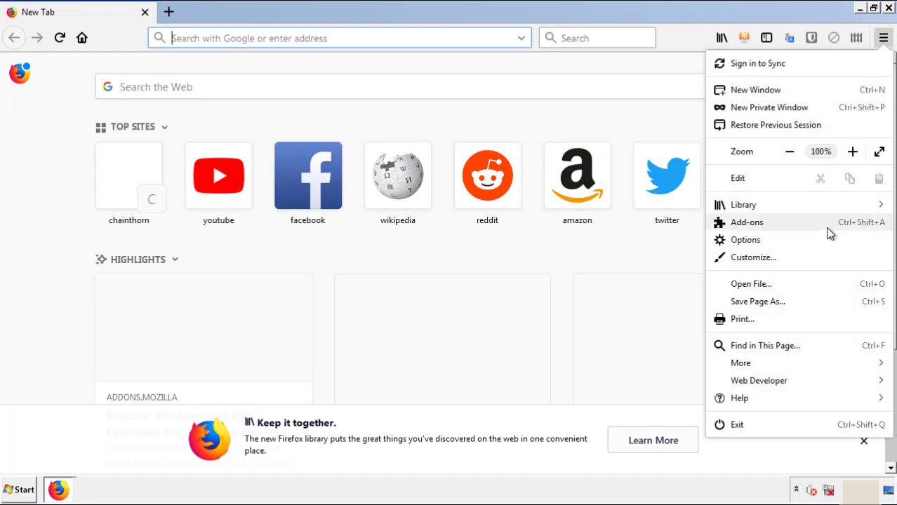
{"action": "left_click", "coordinate": [747, 222]}
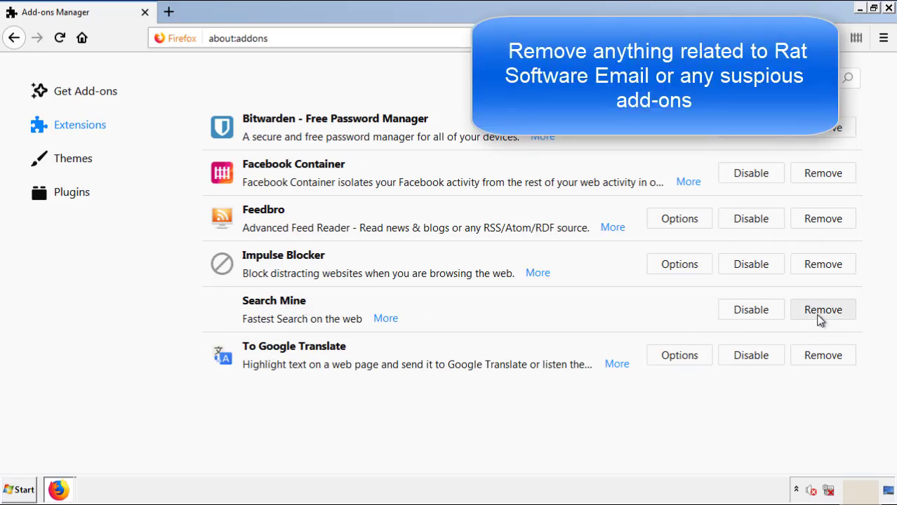
{"action": "left_click", "coordinate": [823, 309]}
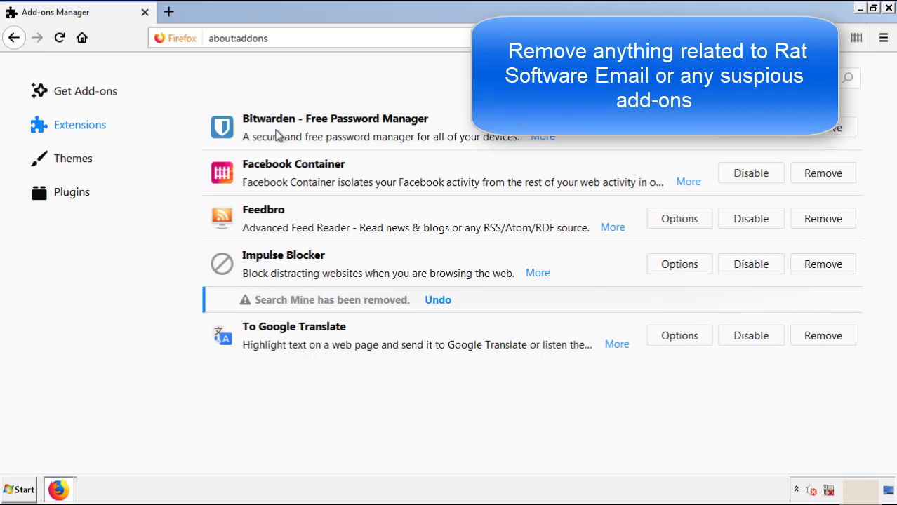
{"action": "mouse_move", "coordinate": [850, 41]}
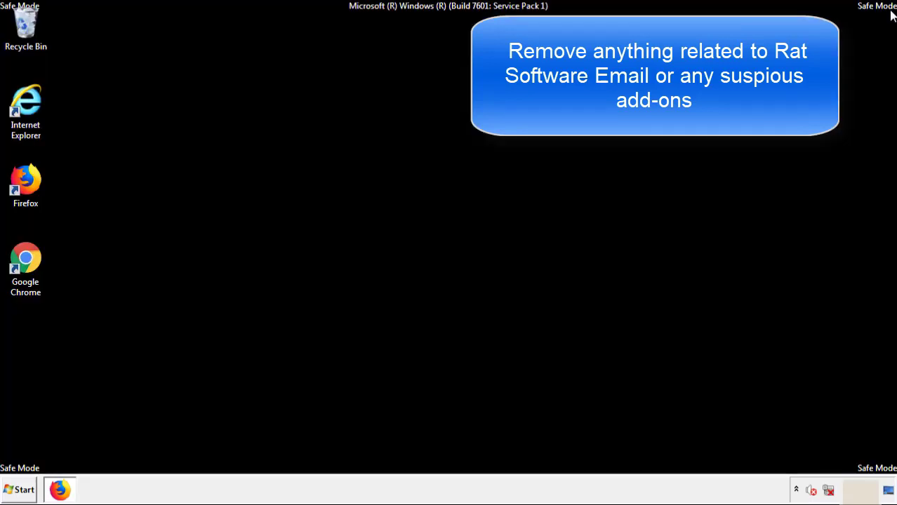
{"action": "mouse_move", "coordinate": [25, 263]}
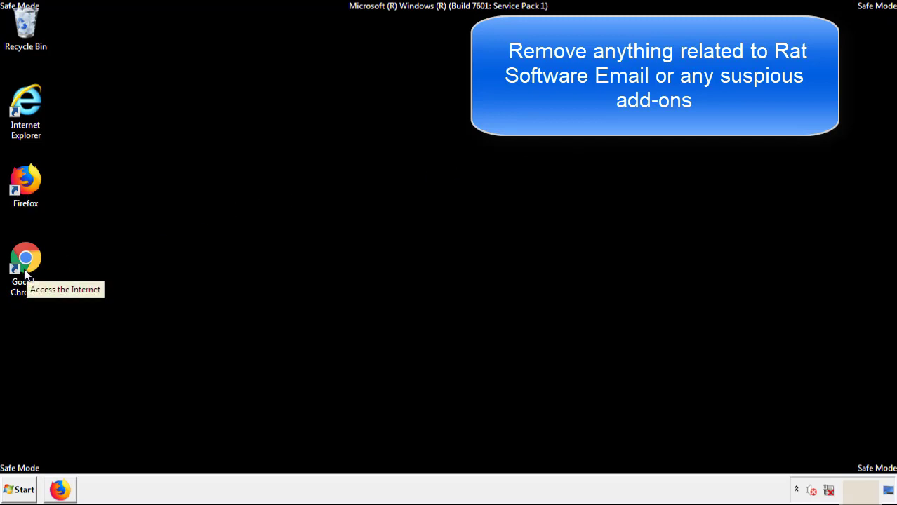
Remove Search Mine from Chrome's Extensions page, close Chrome, and open the Start menu
{"action": "double_click", "coordinate": [25, 260]}
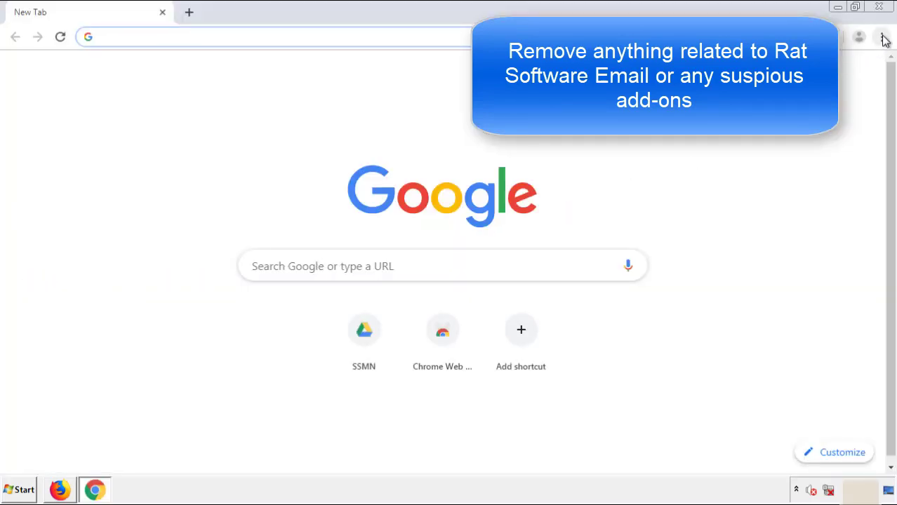
{"action": "left_click", "coordinate": [881, 36]}
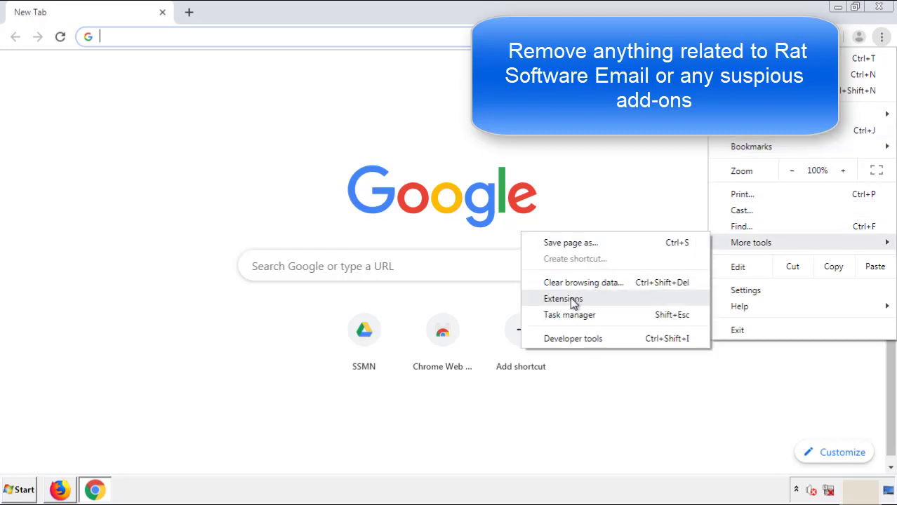
{"action": "left_click", "coordinate": [564, 298]}
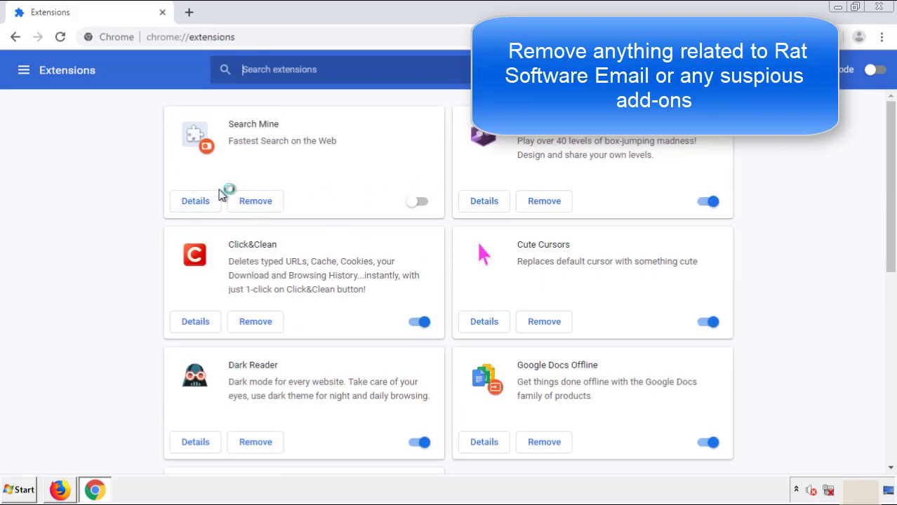
{"action": "left_click", "coordinate": [255, 201]}
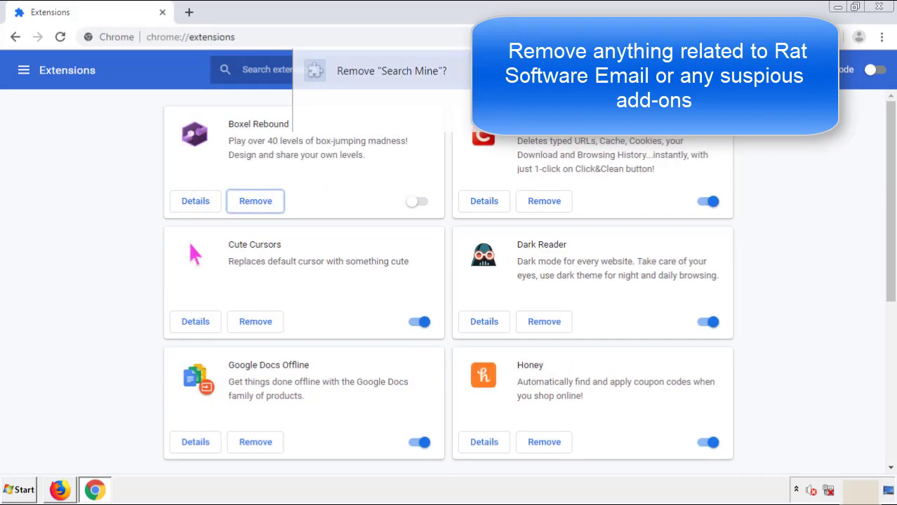
{"action": "left_click", "coordinate": [419, 201]}
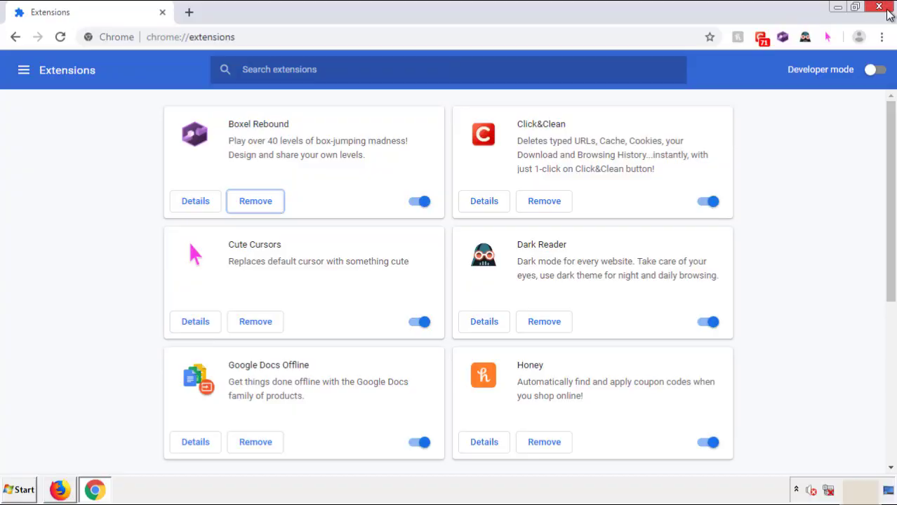
{"action": "left_click", "coordinate": [879, 7]}
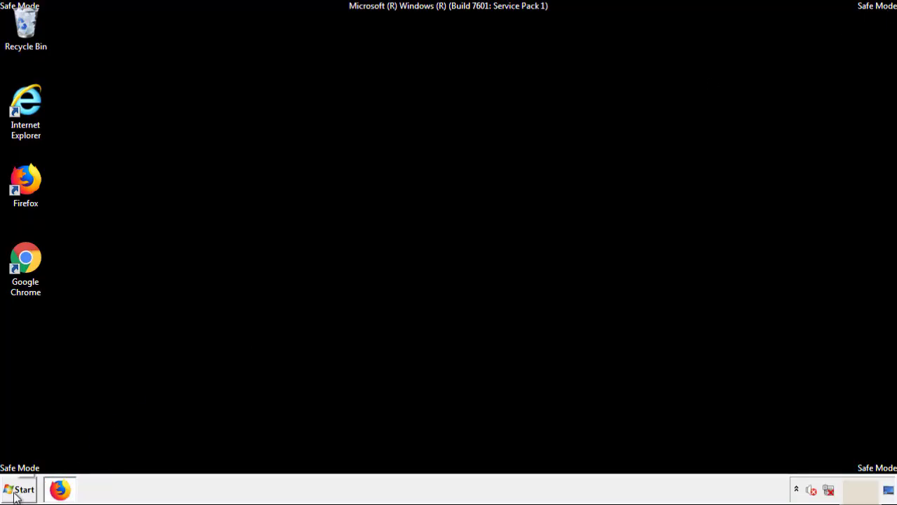
{"action": "left_click", "coordinate": [19, 490]}
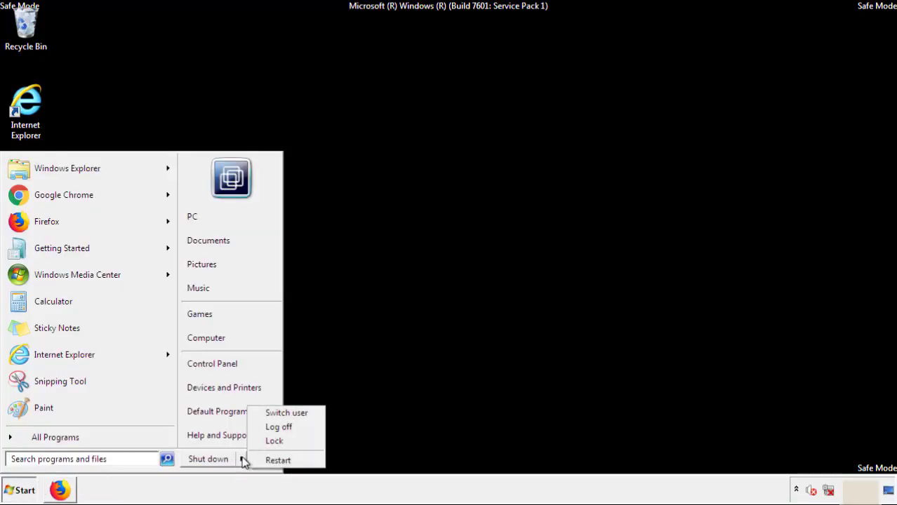